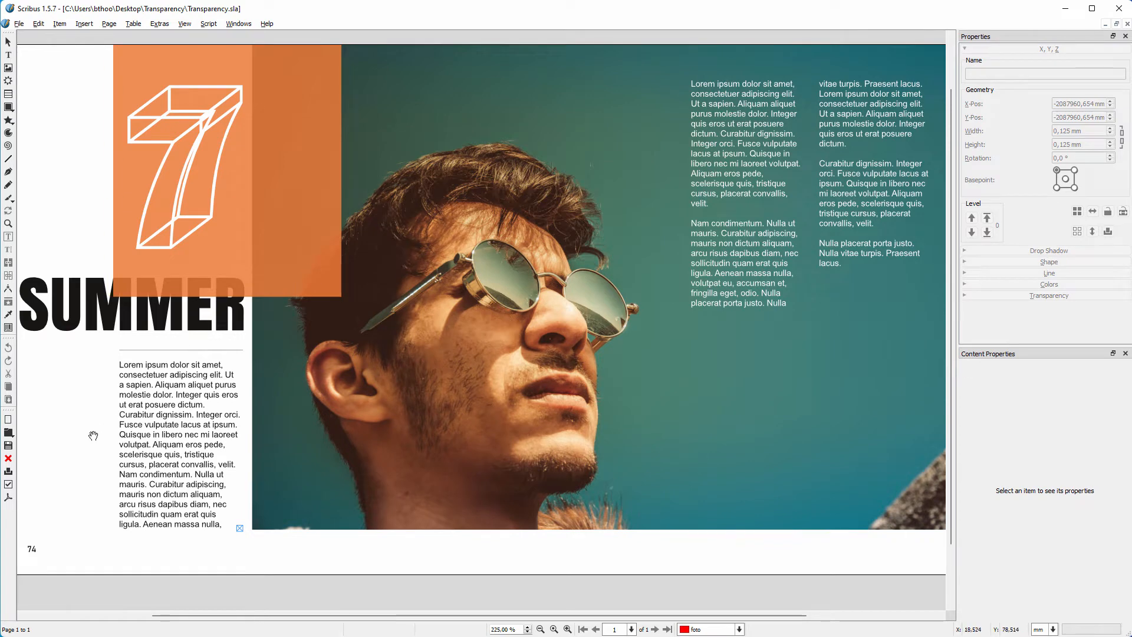
mouse_move(8, 500)
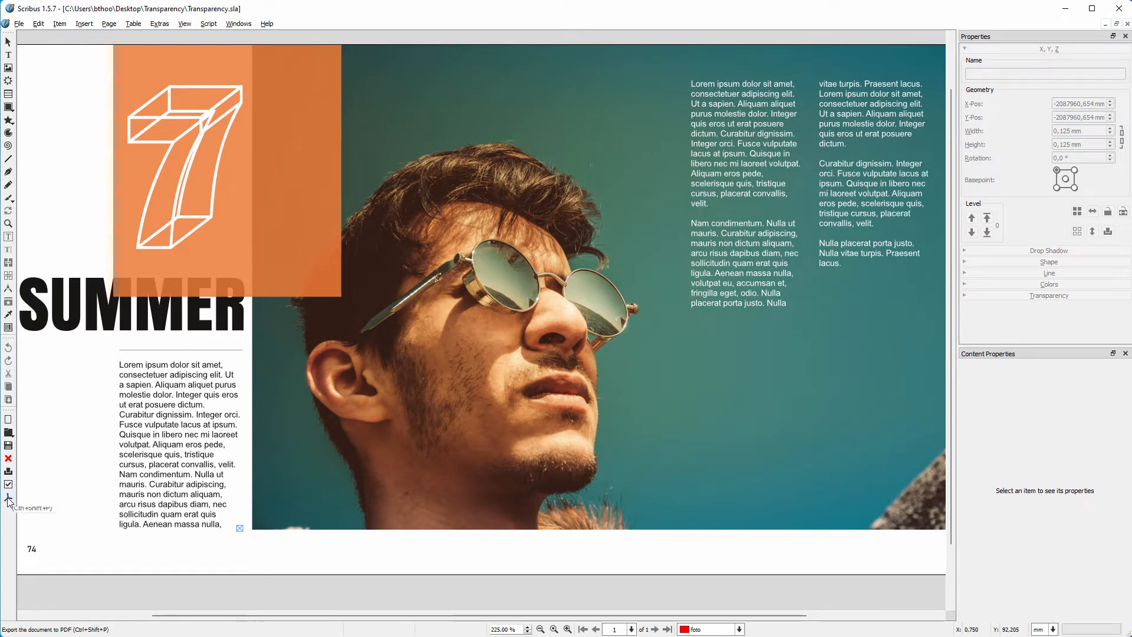
mouse_move(8, 500)
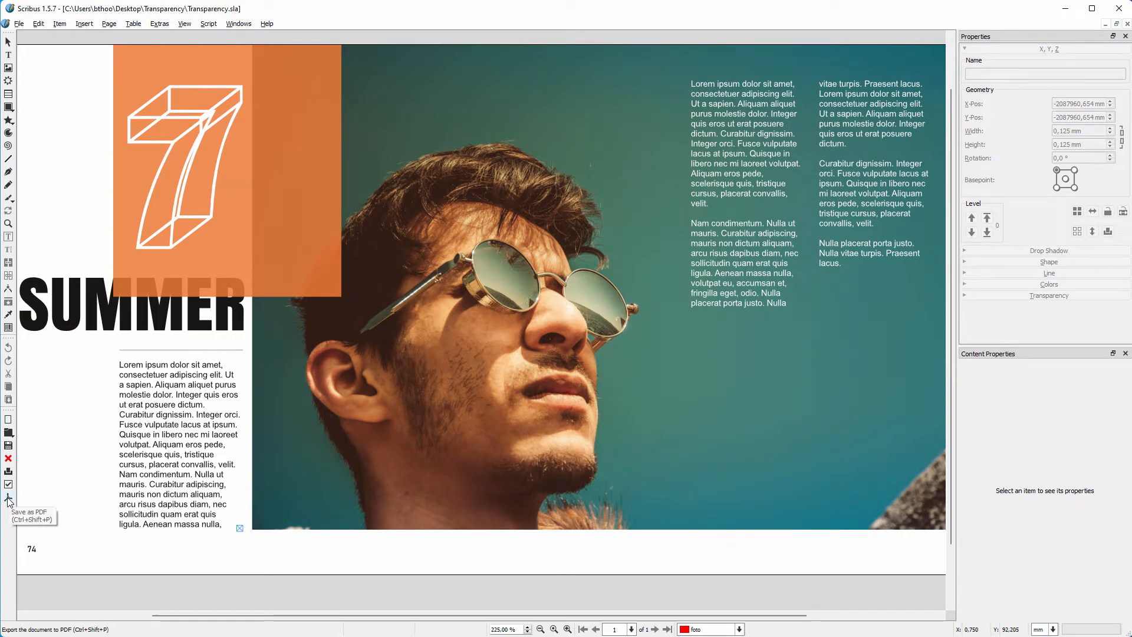
Start a PDF export and inspect the preflight profile list, keeping the PDF 1.3 profile's errors shown.
click(9, 485)
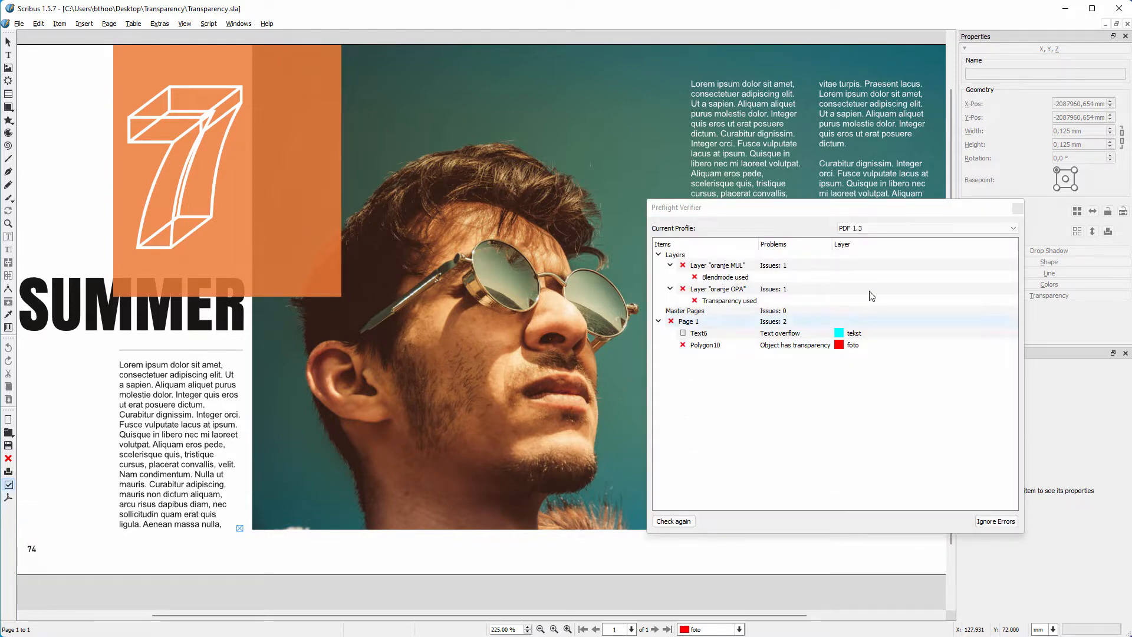
click(927, 228)
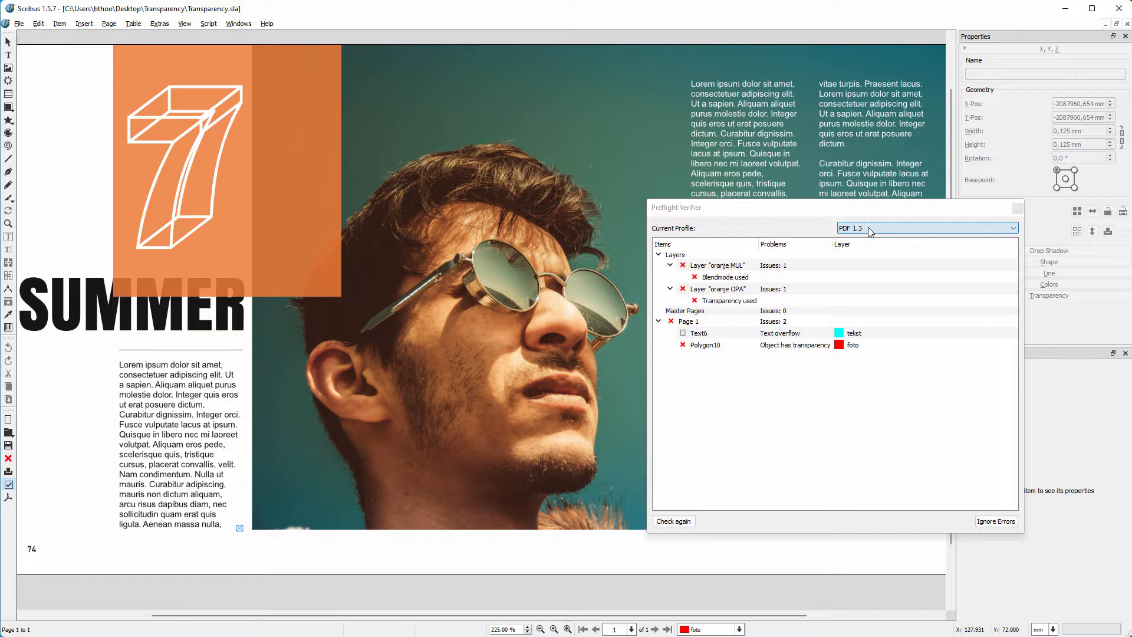
click(728, 301)
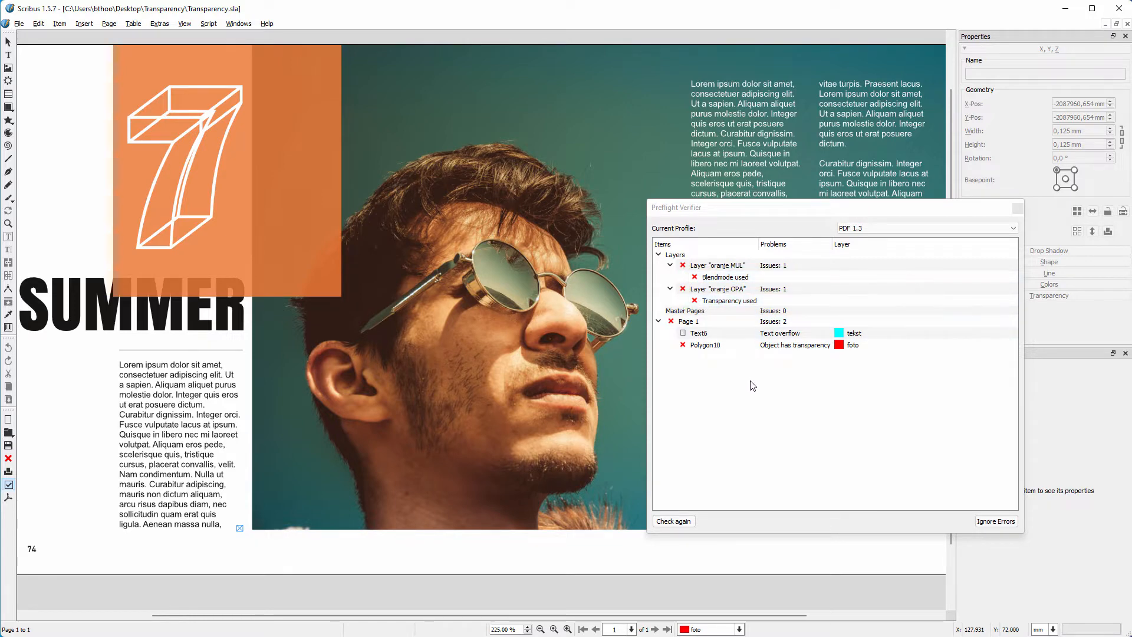
Ignore the preflight errors and save Transparency.pdf at PDF 1.3 (Acrobat 4) compatibility.
click(995, 521)
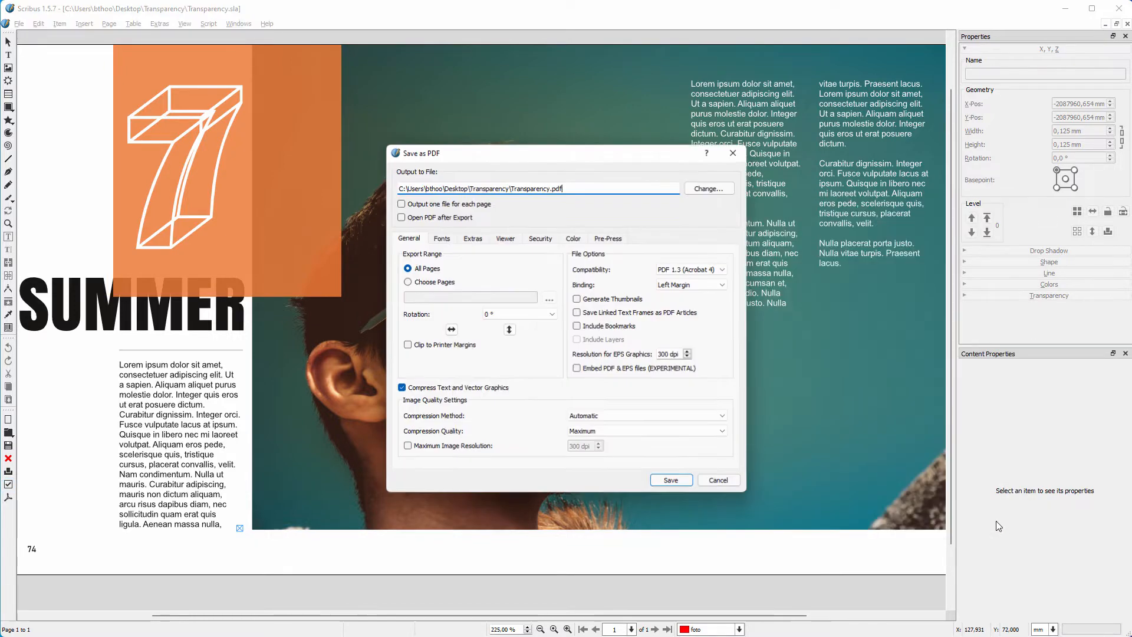
mouse_move(671, 481)
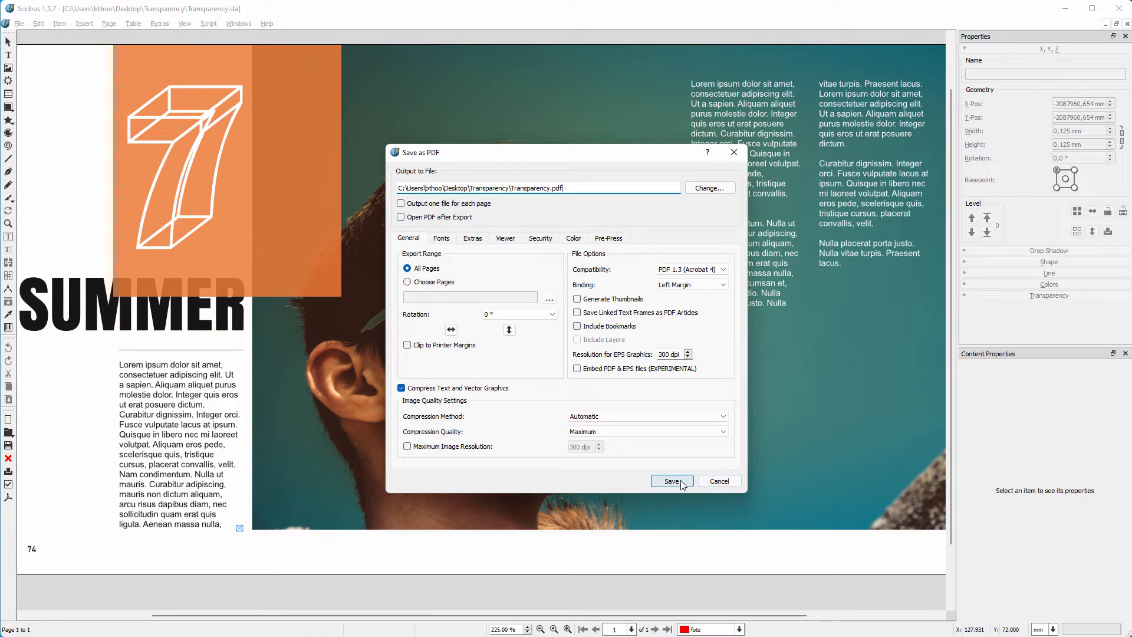
click(670, 481)
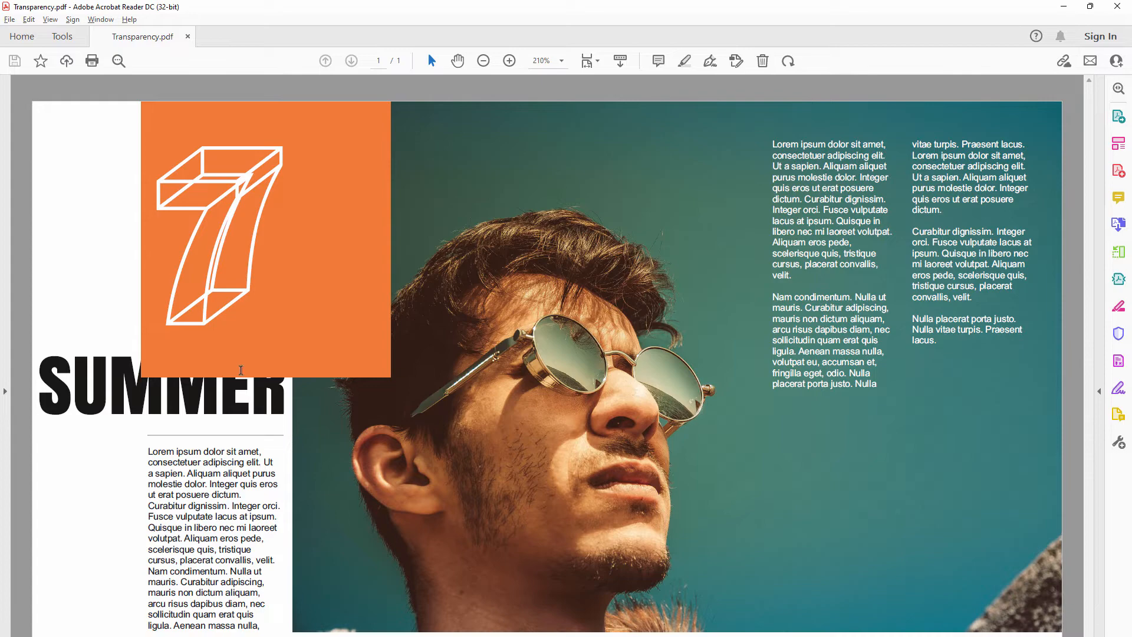
mouse_move(415, 224)
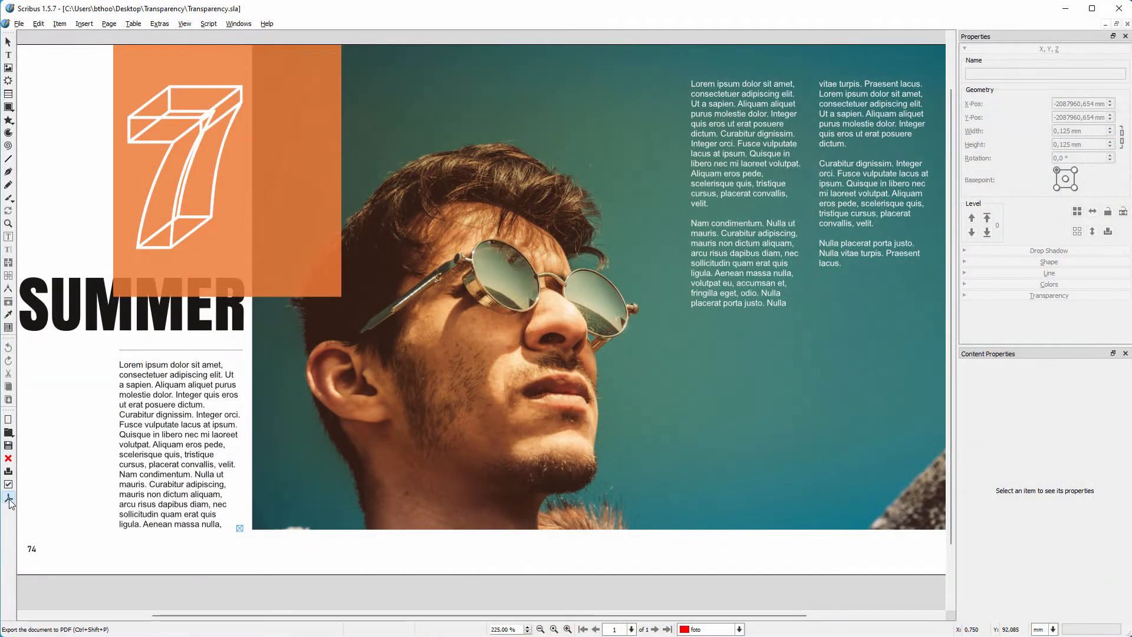
Start the PDF export again and switch the preflight check to the PDF 1.4 profile.
click(9, 485)
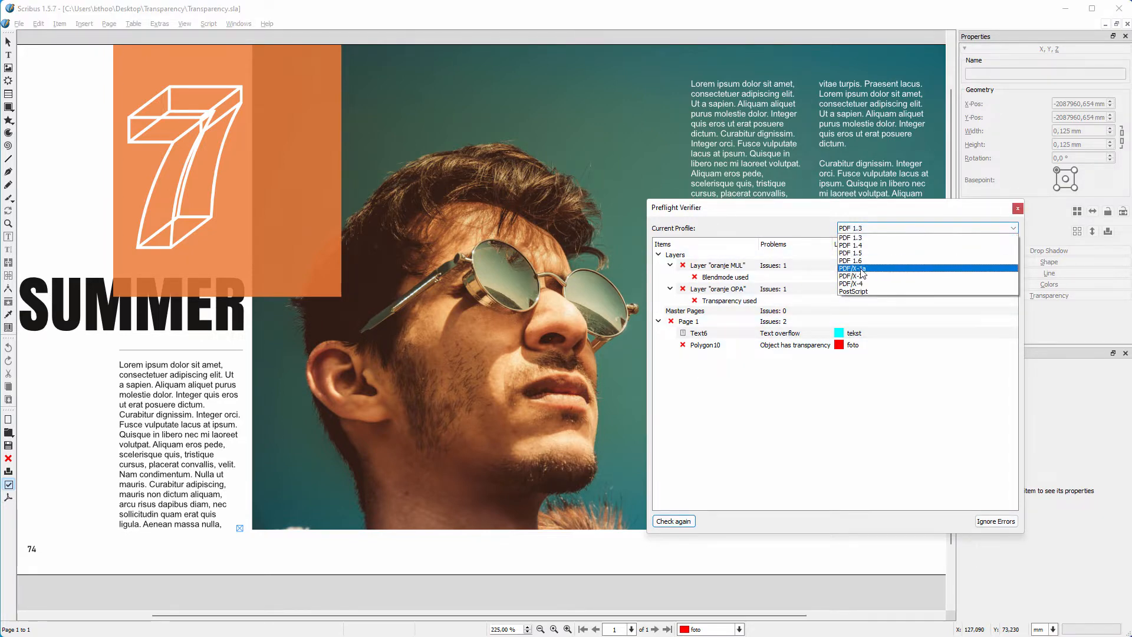
mouse_move(872, 276)
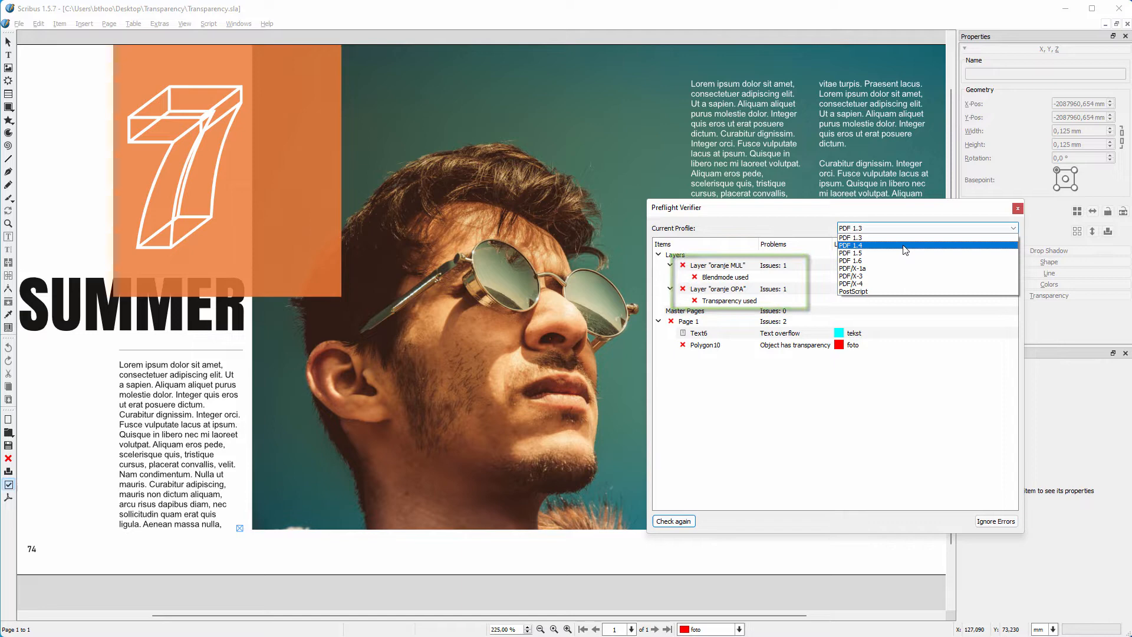
click(851, 245)
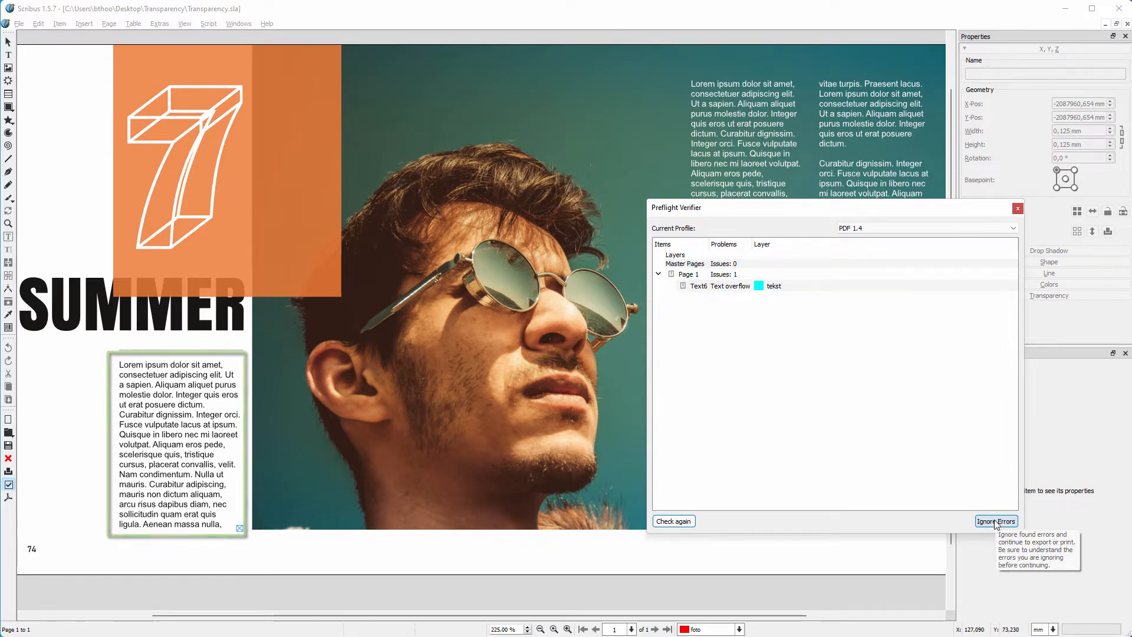
Ignore the text-overflow warning and save Transparency1.4.pdf at PDF 1.4 (Acrobat 5) compatibility.
click(995, 521)
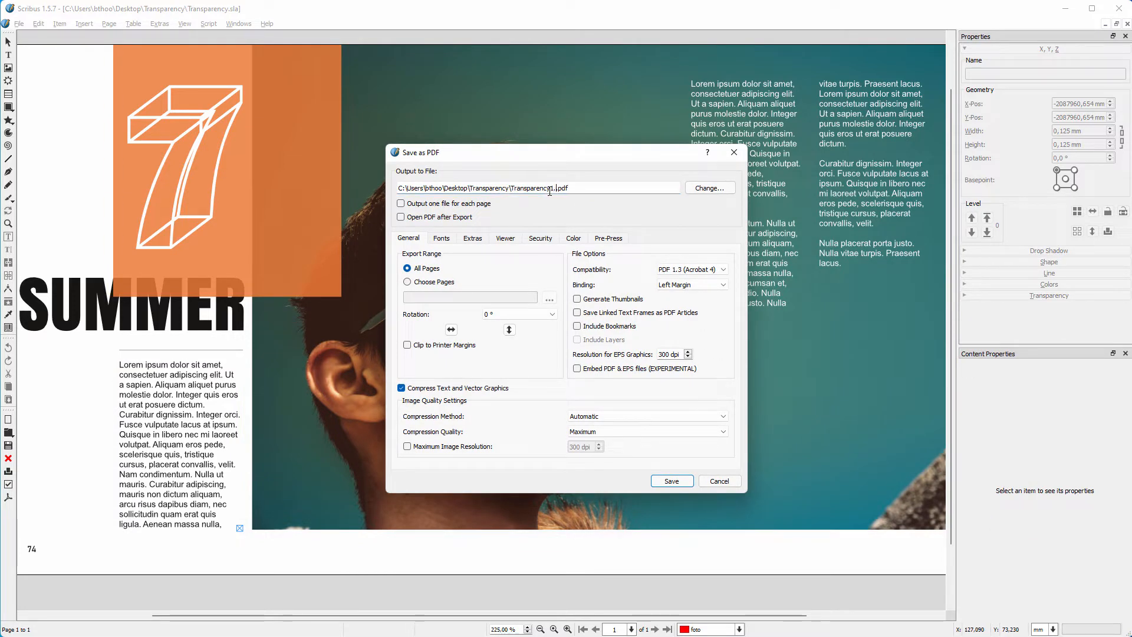
click(690, 269)
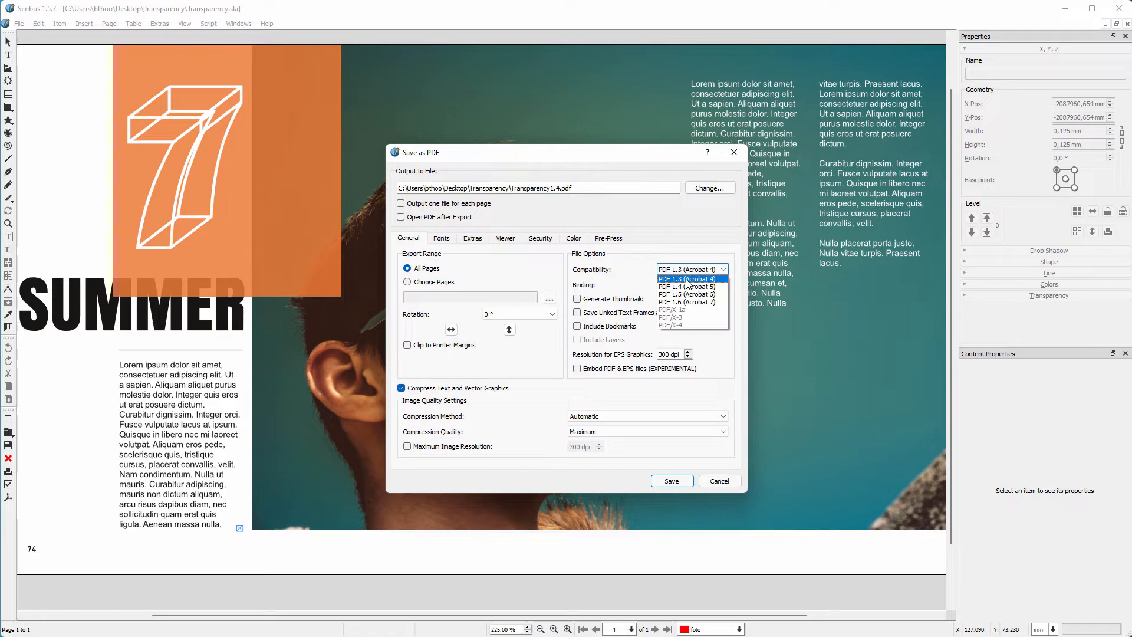
click(677, 287)
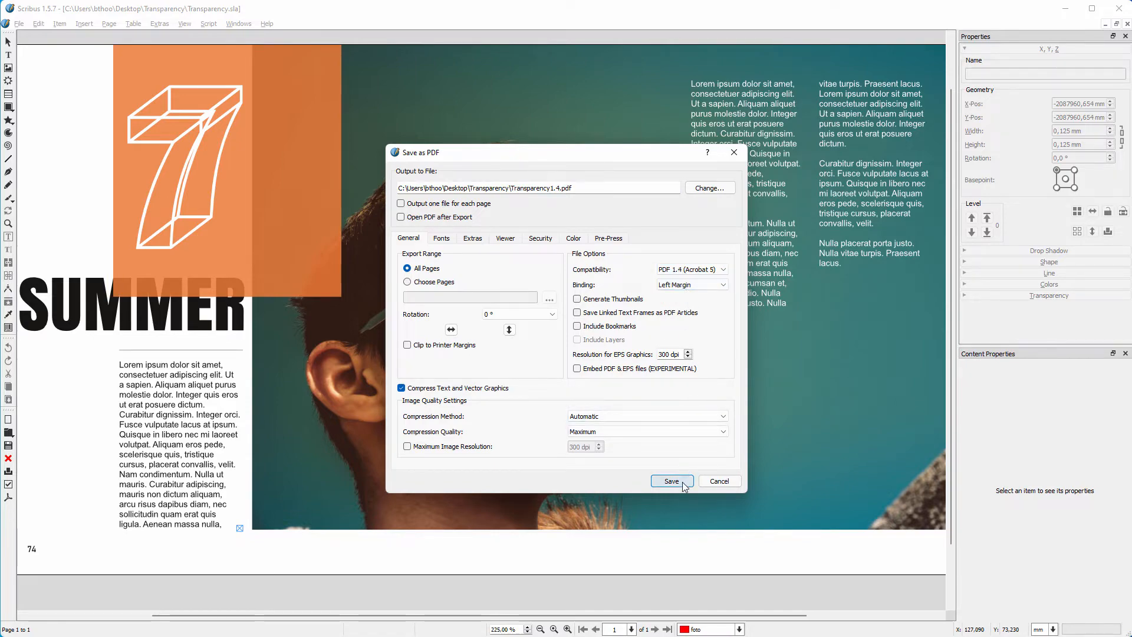
click(670, 482)
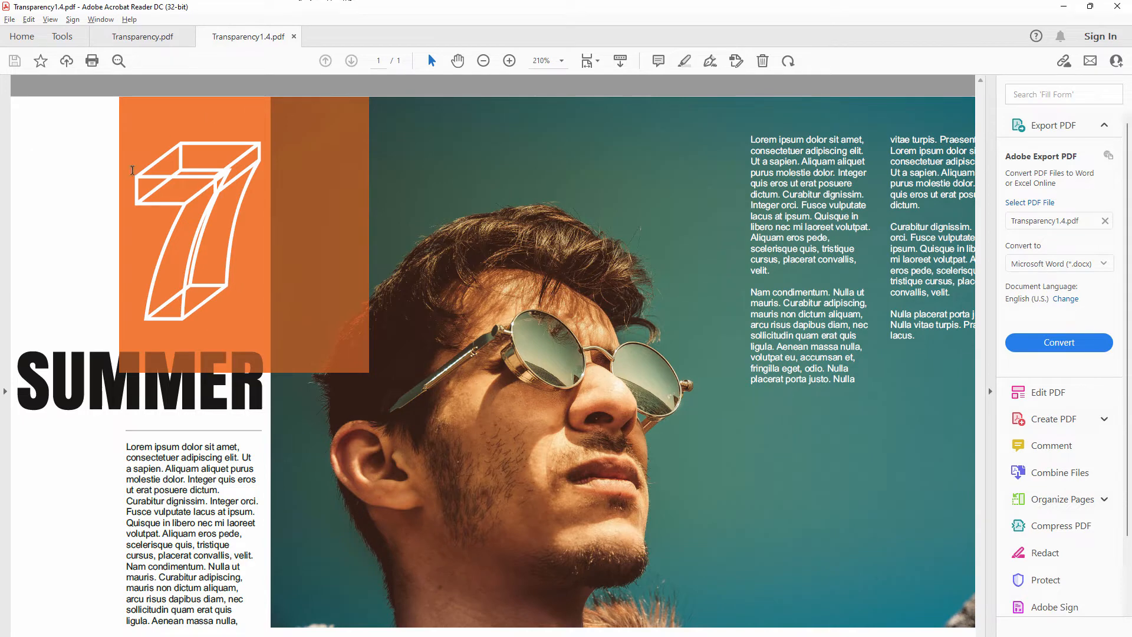
mouse_move(203, 105)
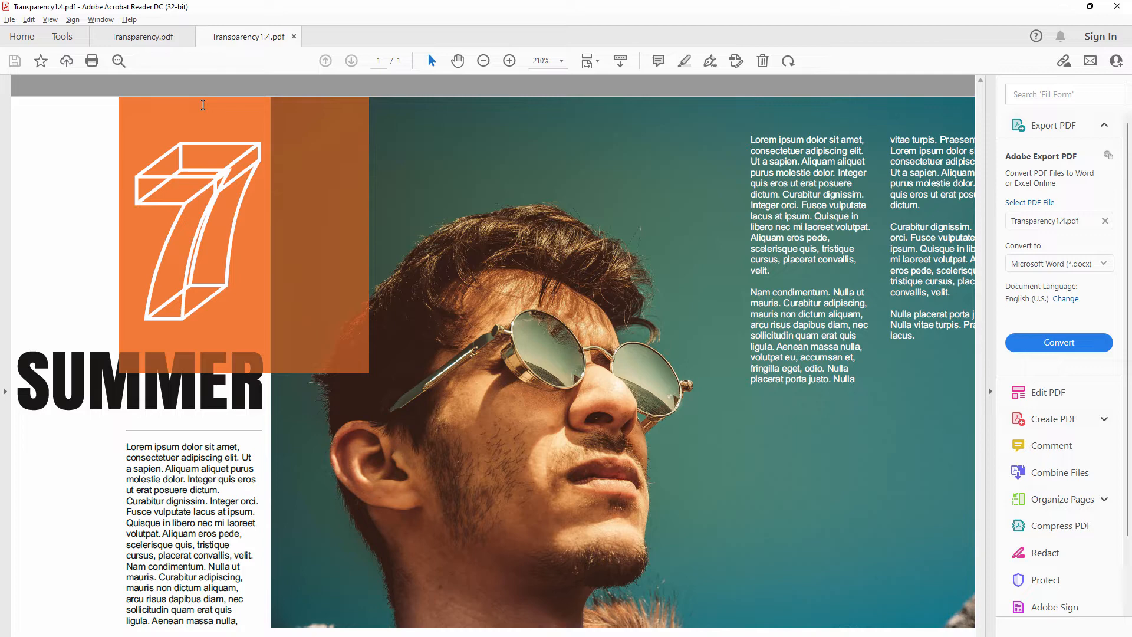
mouse_move(105, 112)
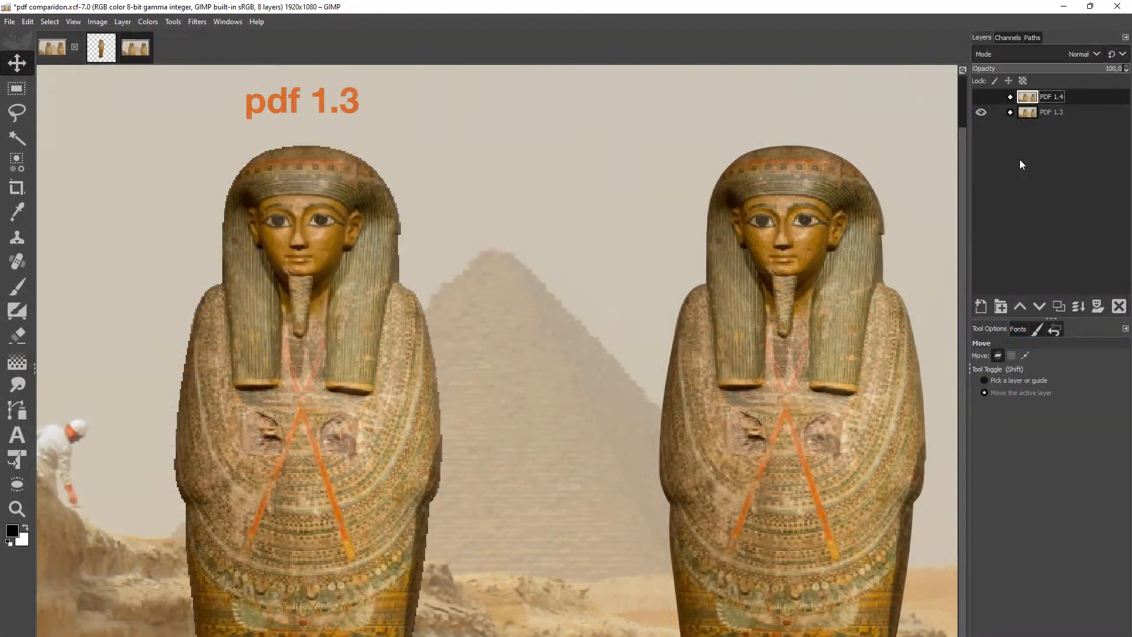
Toggle the PDF 1.4 layer's visibility to compare renderings, leave it hidden, then switch to the coffin image.
click(982, 95)
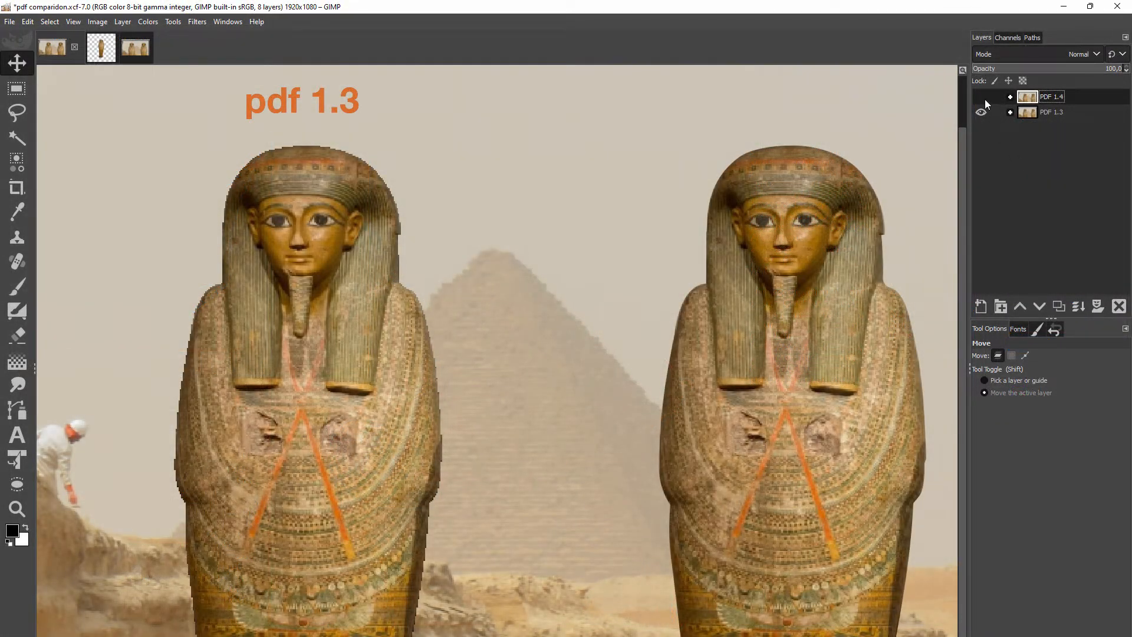
click(983, 98)
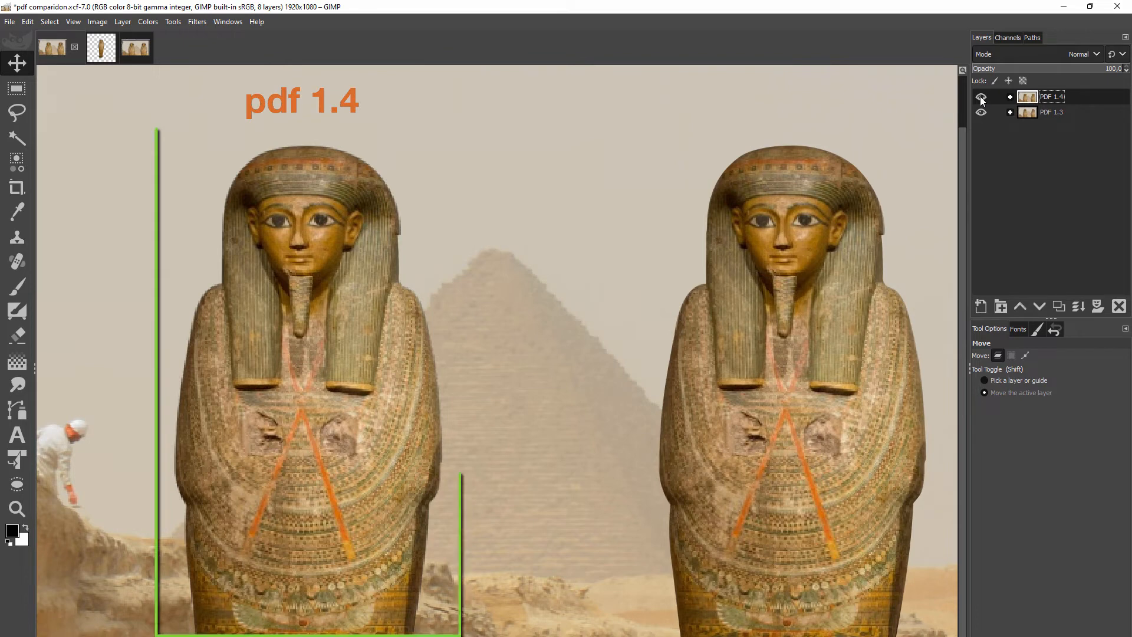
click(982, 97)
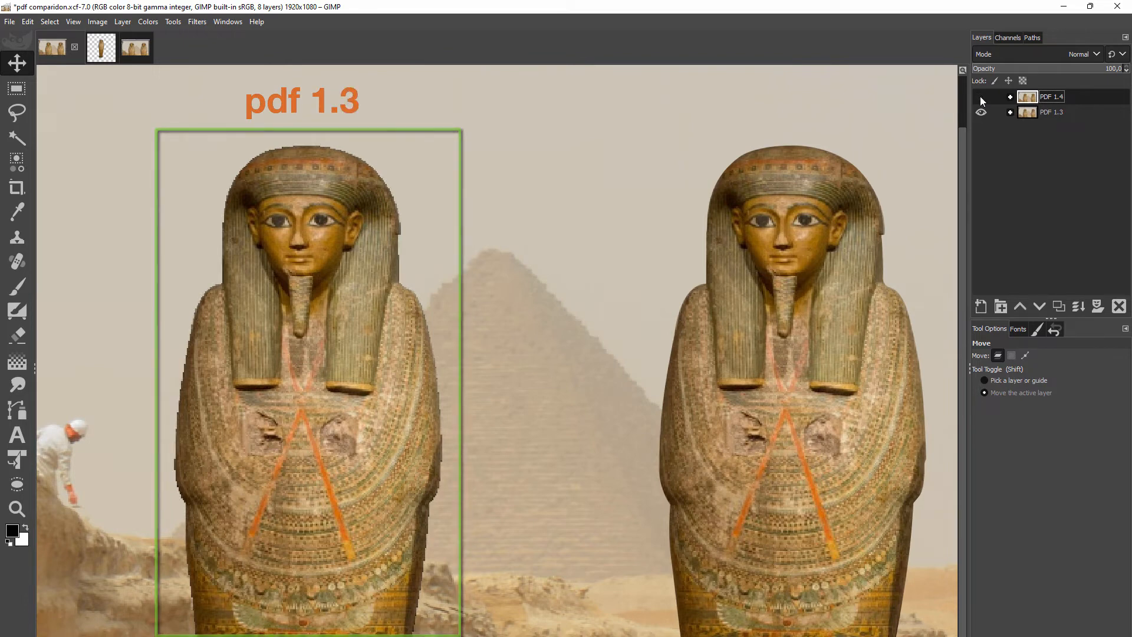
click(981, 96)
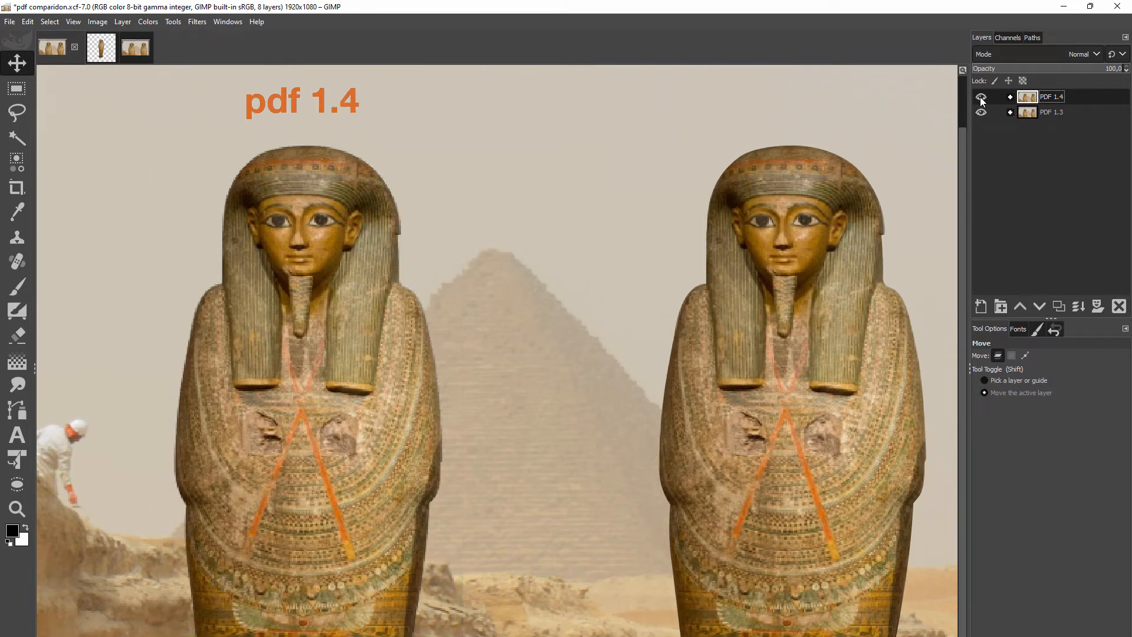
click(982, 97)
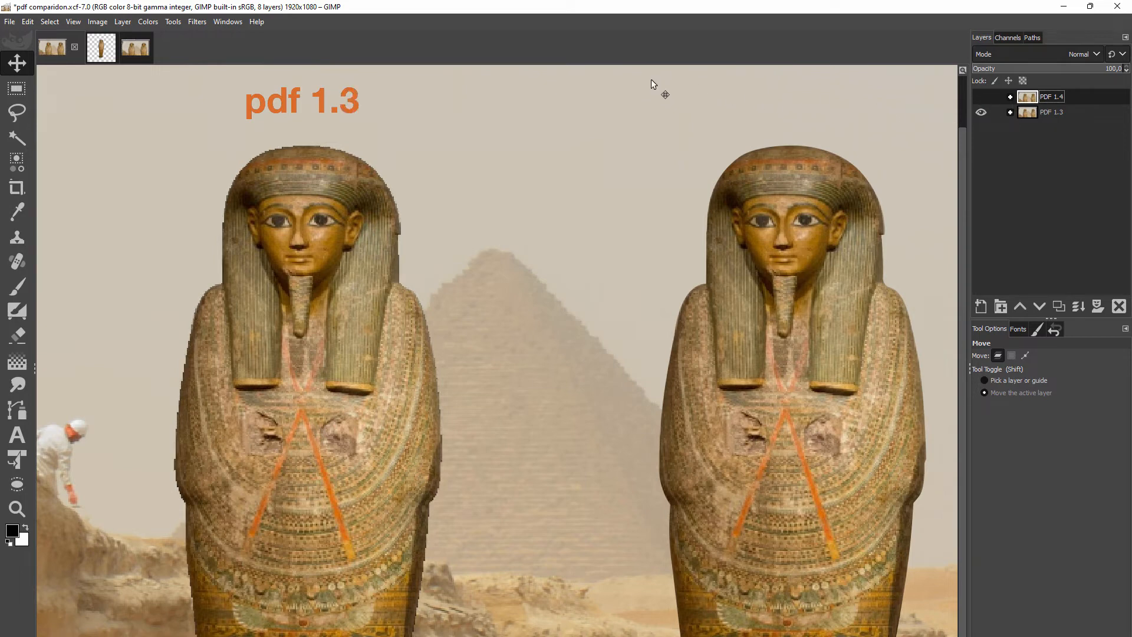
click(86, 47)
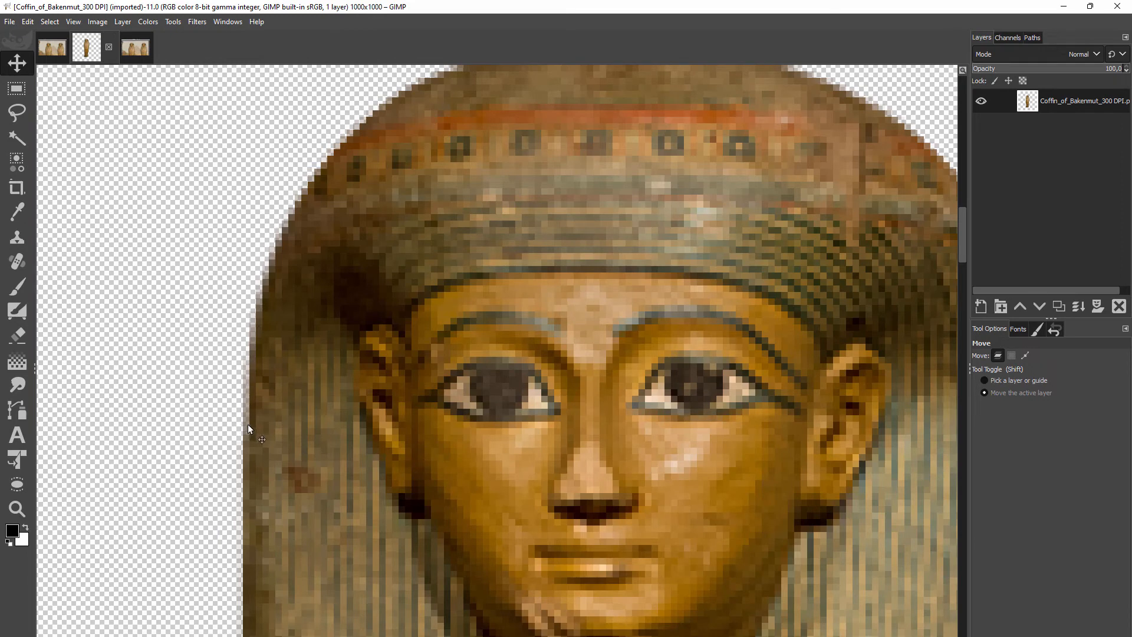
mouse_move(298, 196)
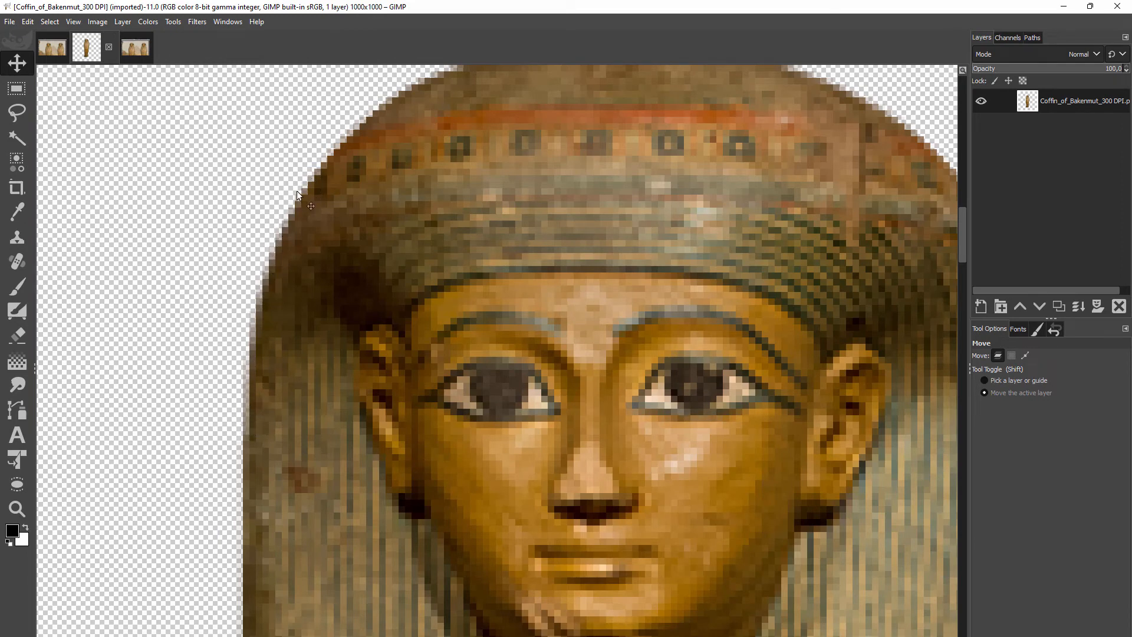
mouse_move(144, 250)
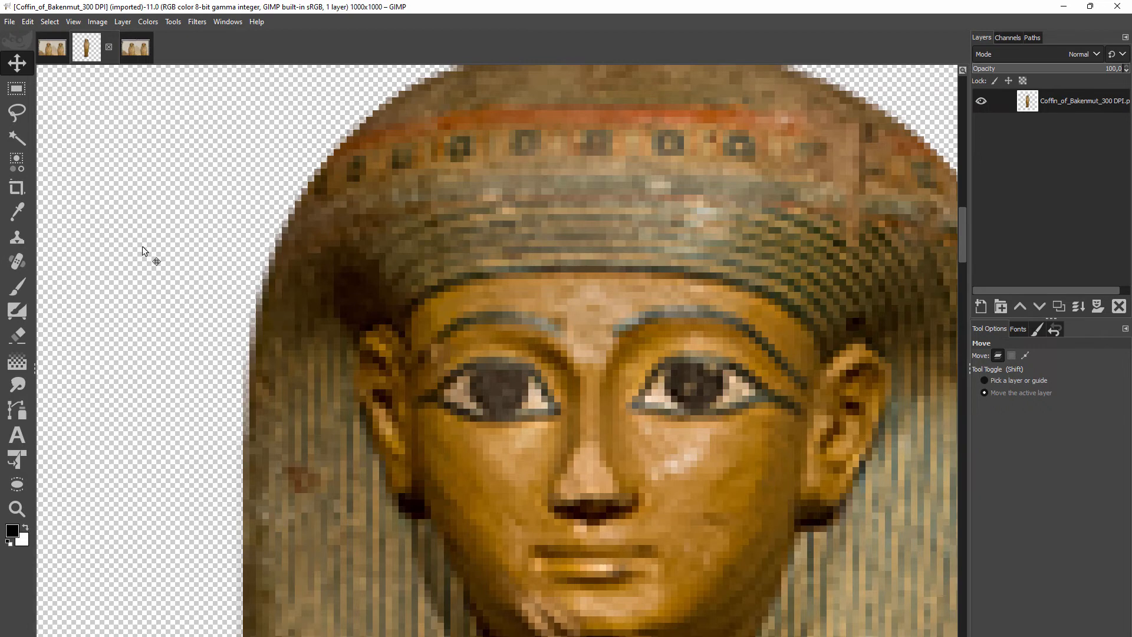
Flip between the coffin source image and the PDF 1.3 comparison document, finishing on the comparison.
click(51, 48)
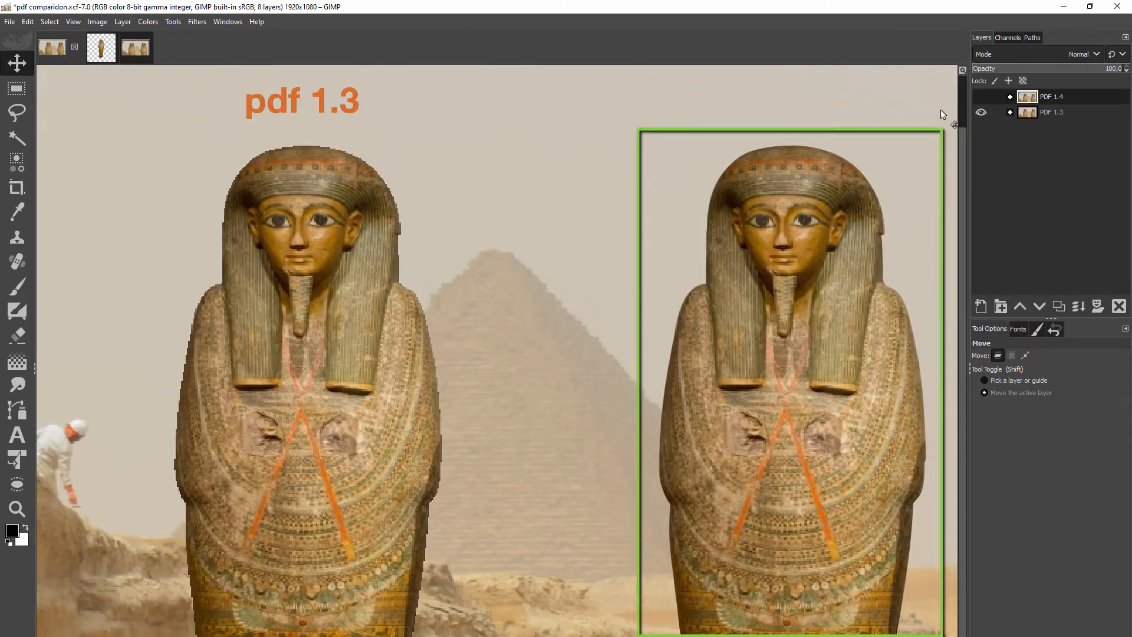
click(981, 96)
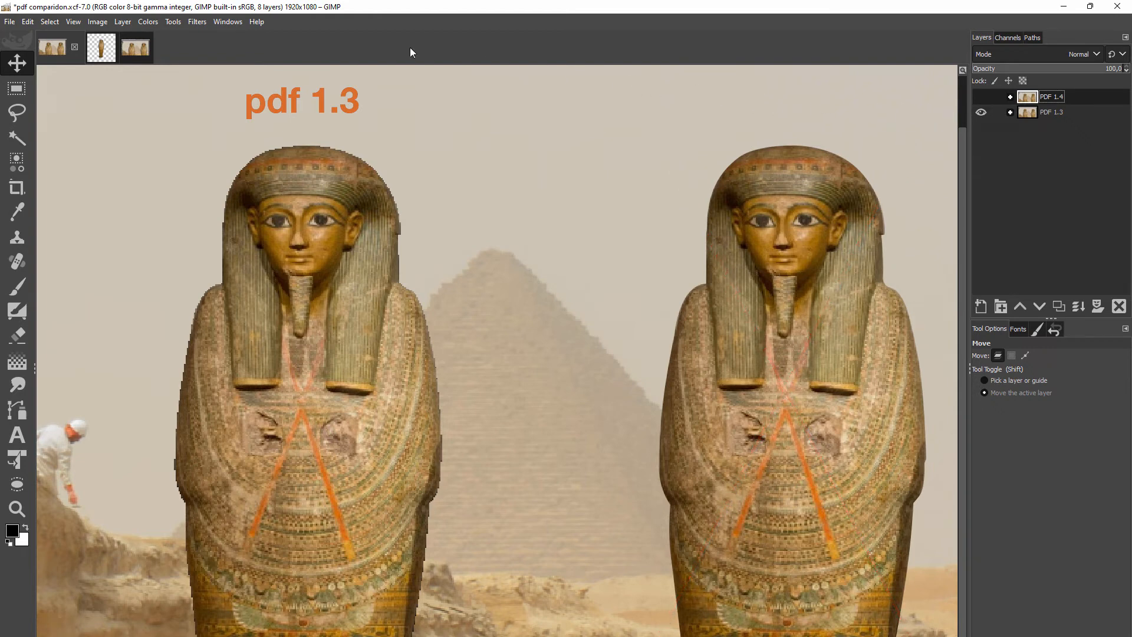
click(87, 47)
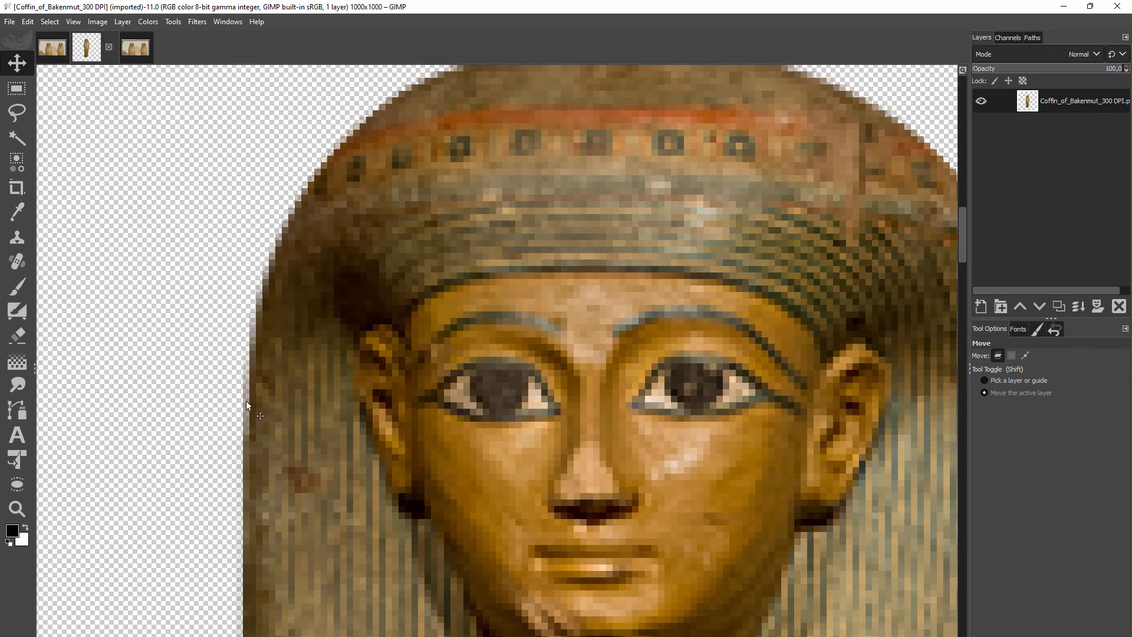
mouse_move(258, 310)
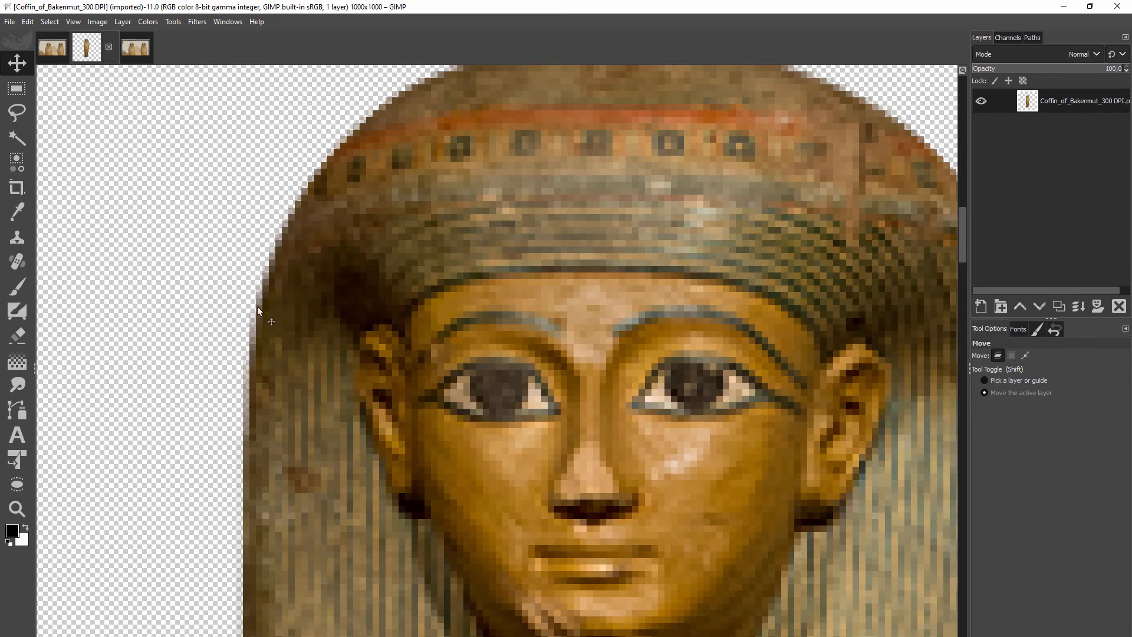
mouse_move(141, 249)
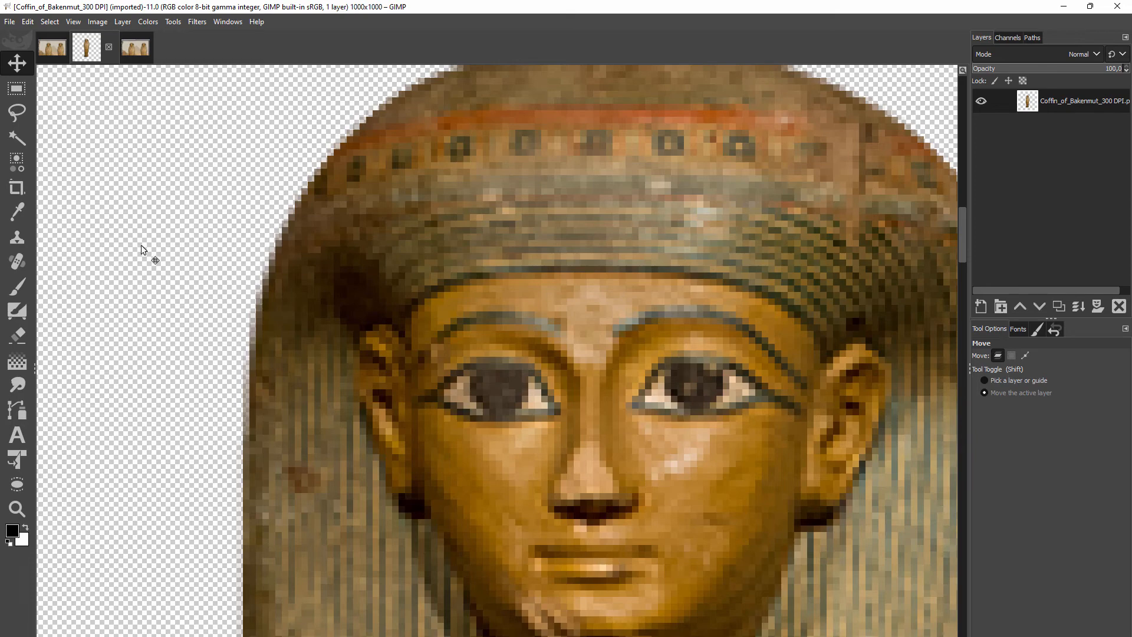
click(51, 47)
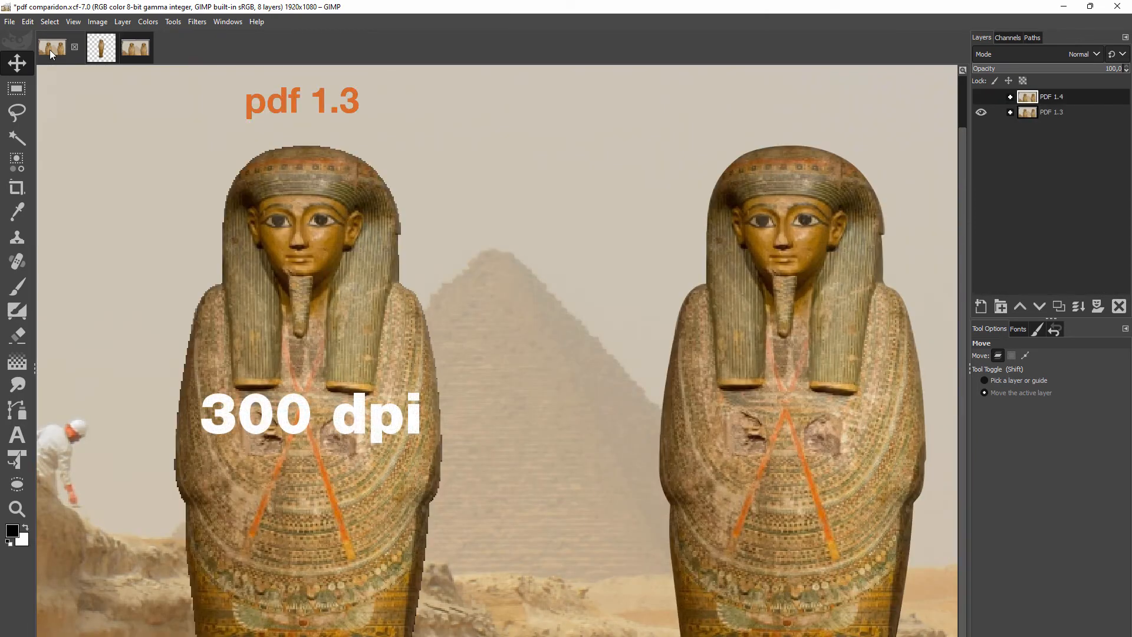
View the high-res comparison with its PDF 1.3 800 DPI layer hidden, then return to the coffin image.
click(86, 48)
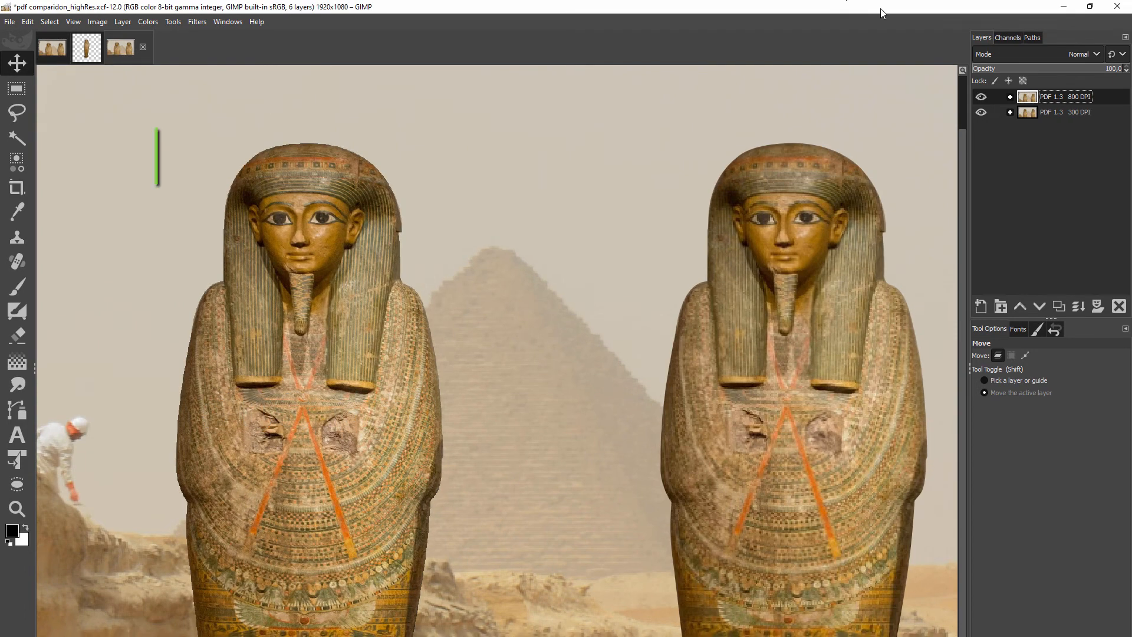
click(982, 101)
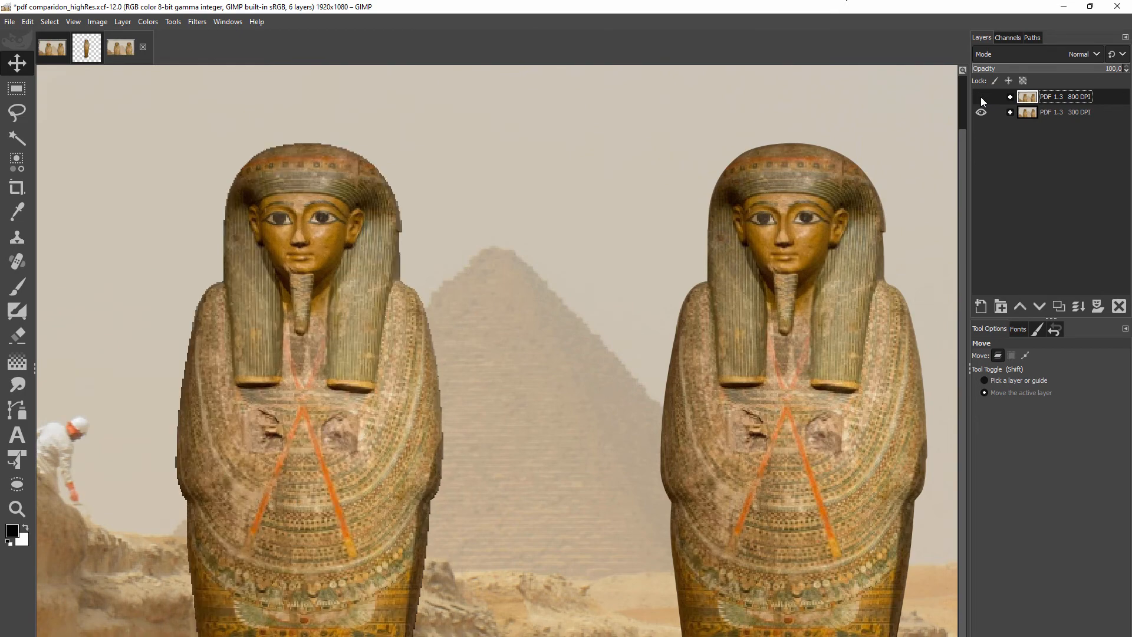
click(97, 21)
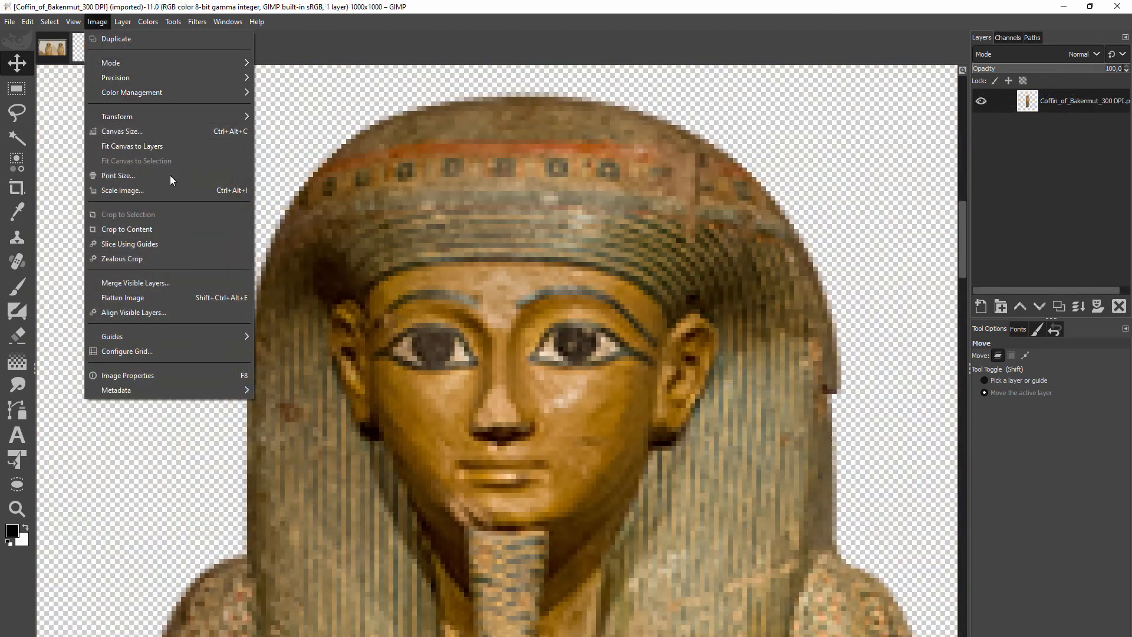
Scale the coffin image to 4000 × 4000 px via Image > Scale Image, confirming the memory warning.
click(123, 190)
text(4000)
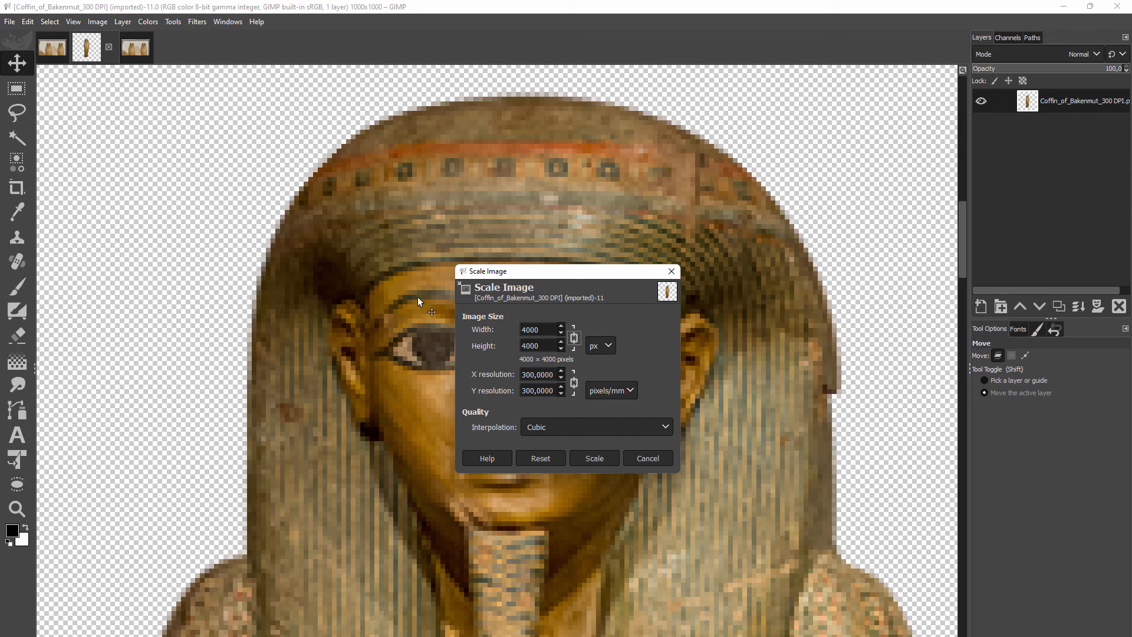
click(594, 458)
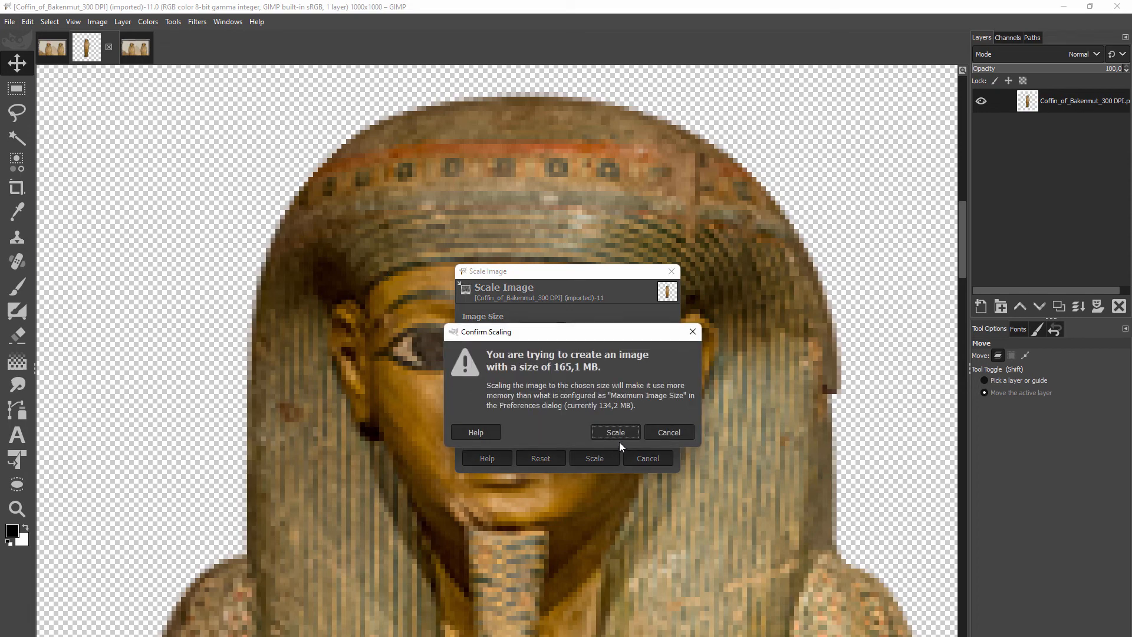
click(615, 431)
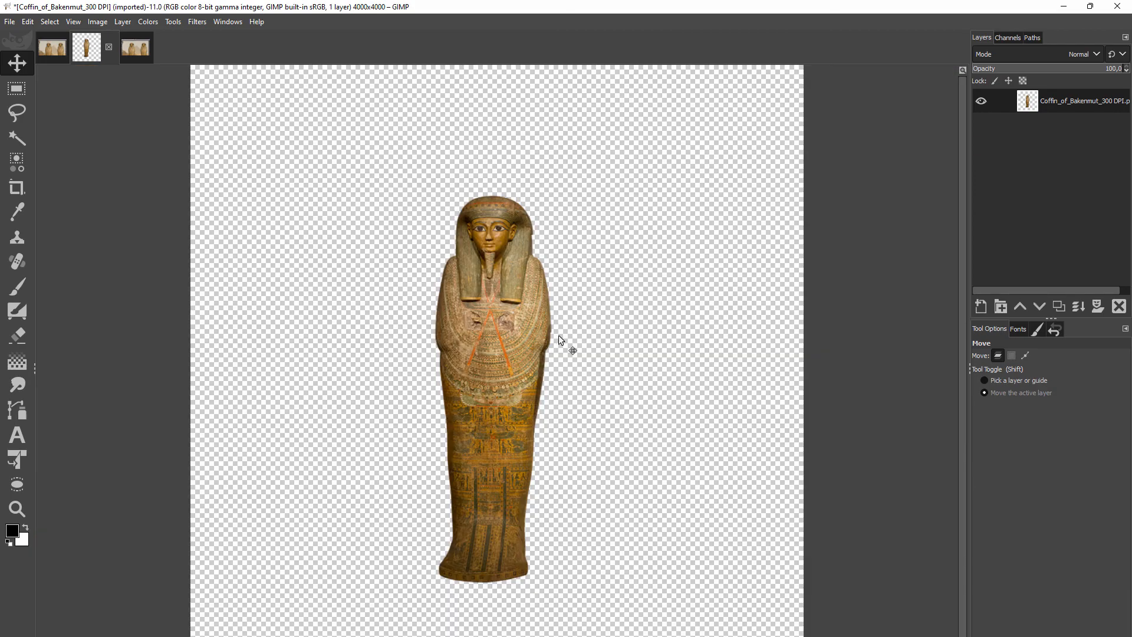